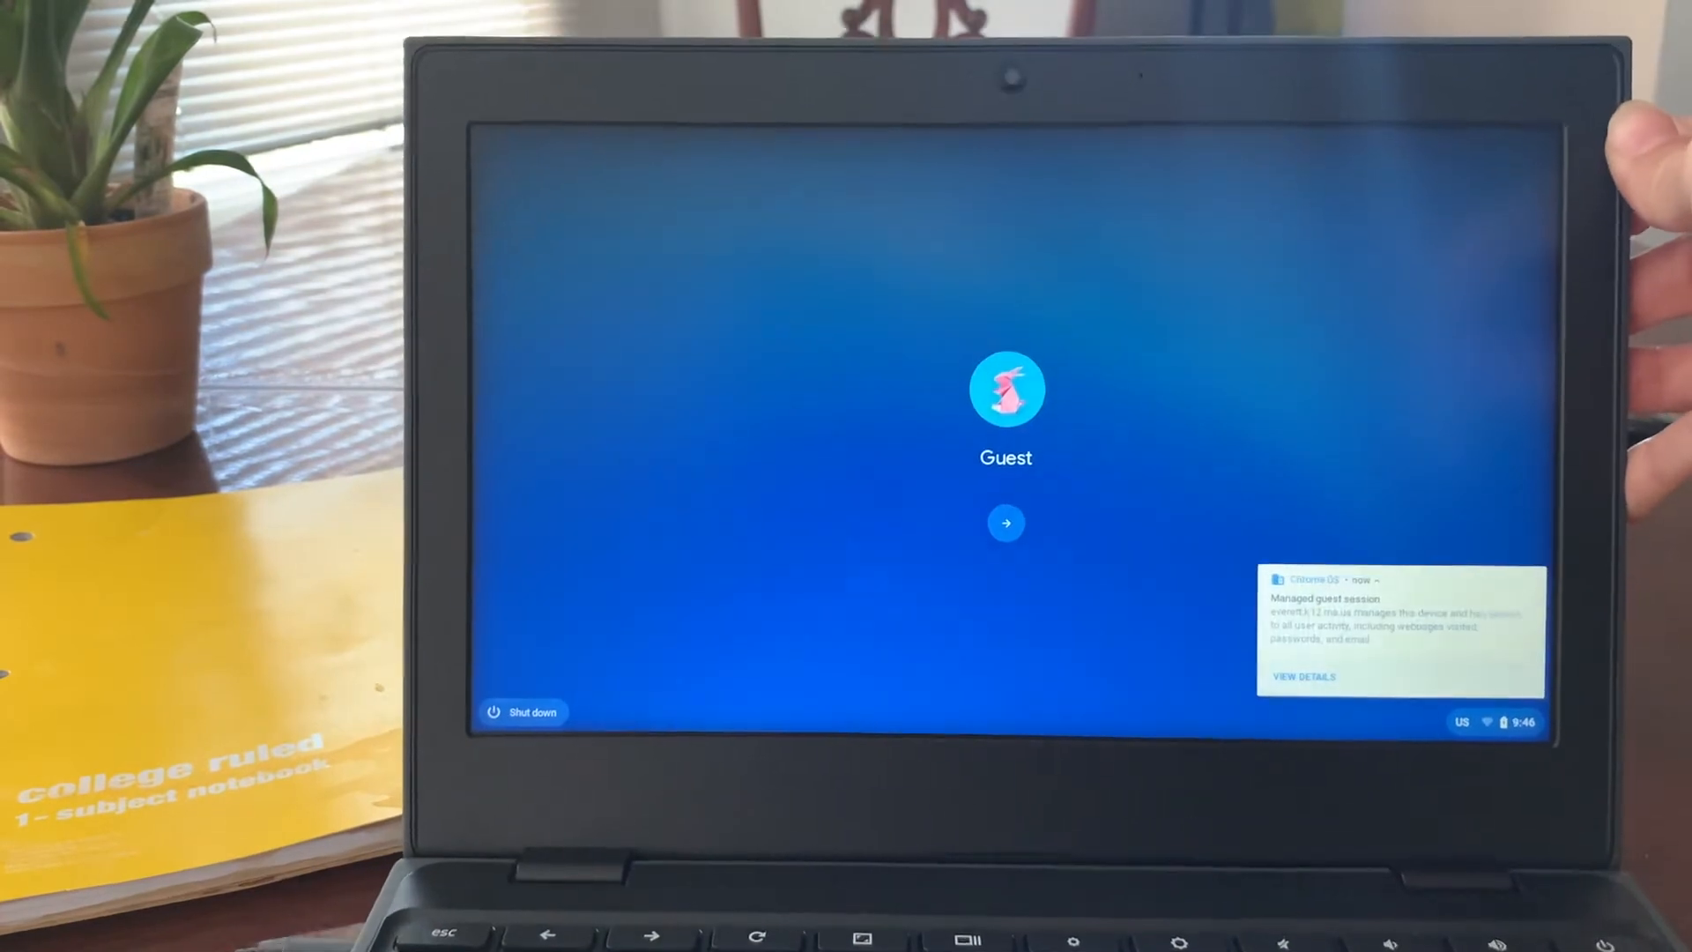
Start the managed guest session from the login screen.
left_click(1004, 523)
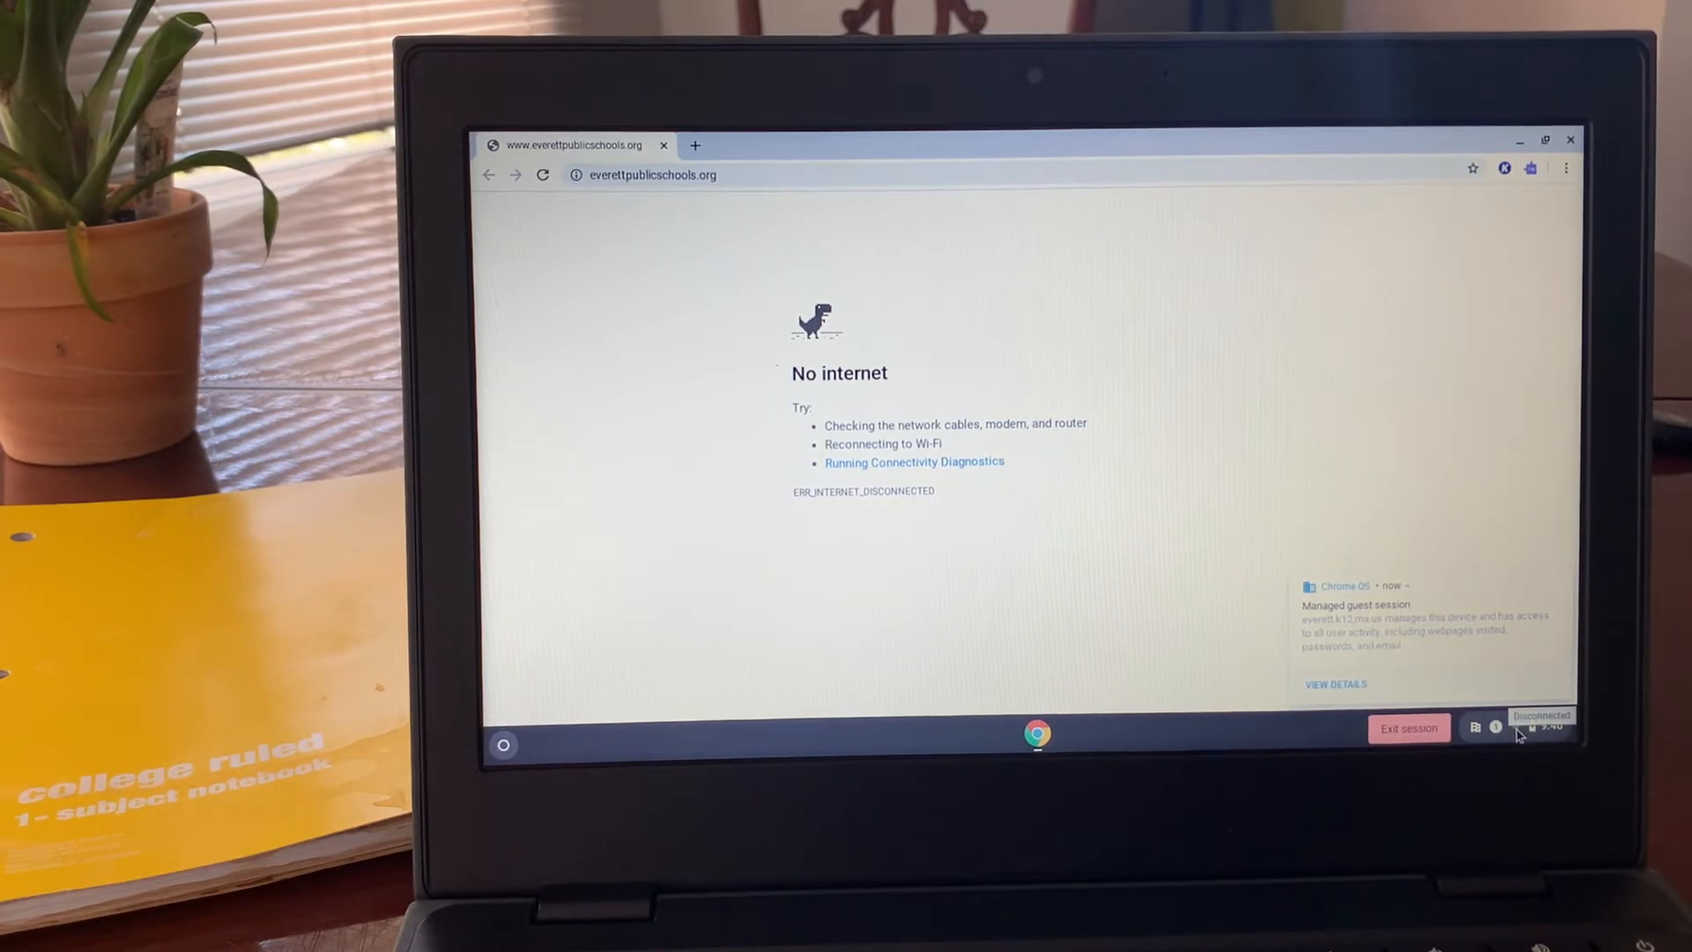
Show the quick settings panel from the shelf status area.
left_click(1541, 726)
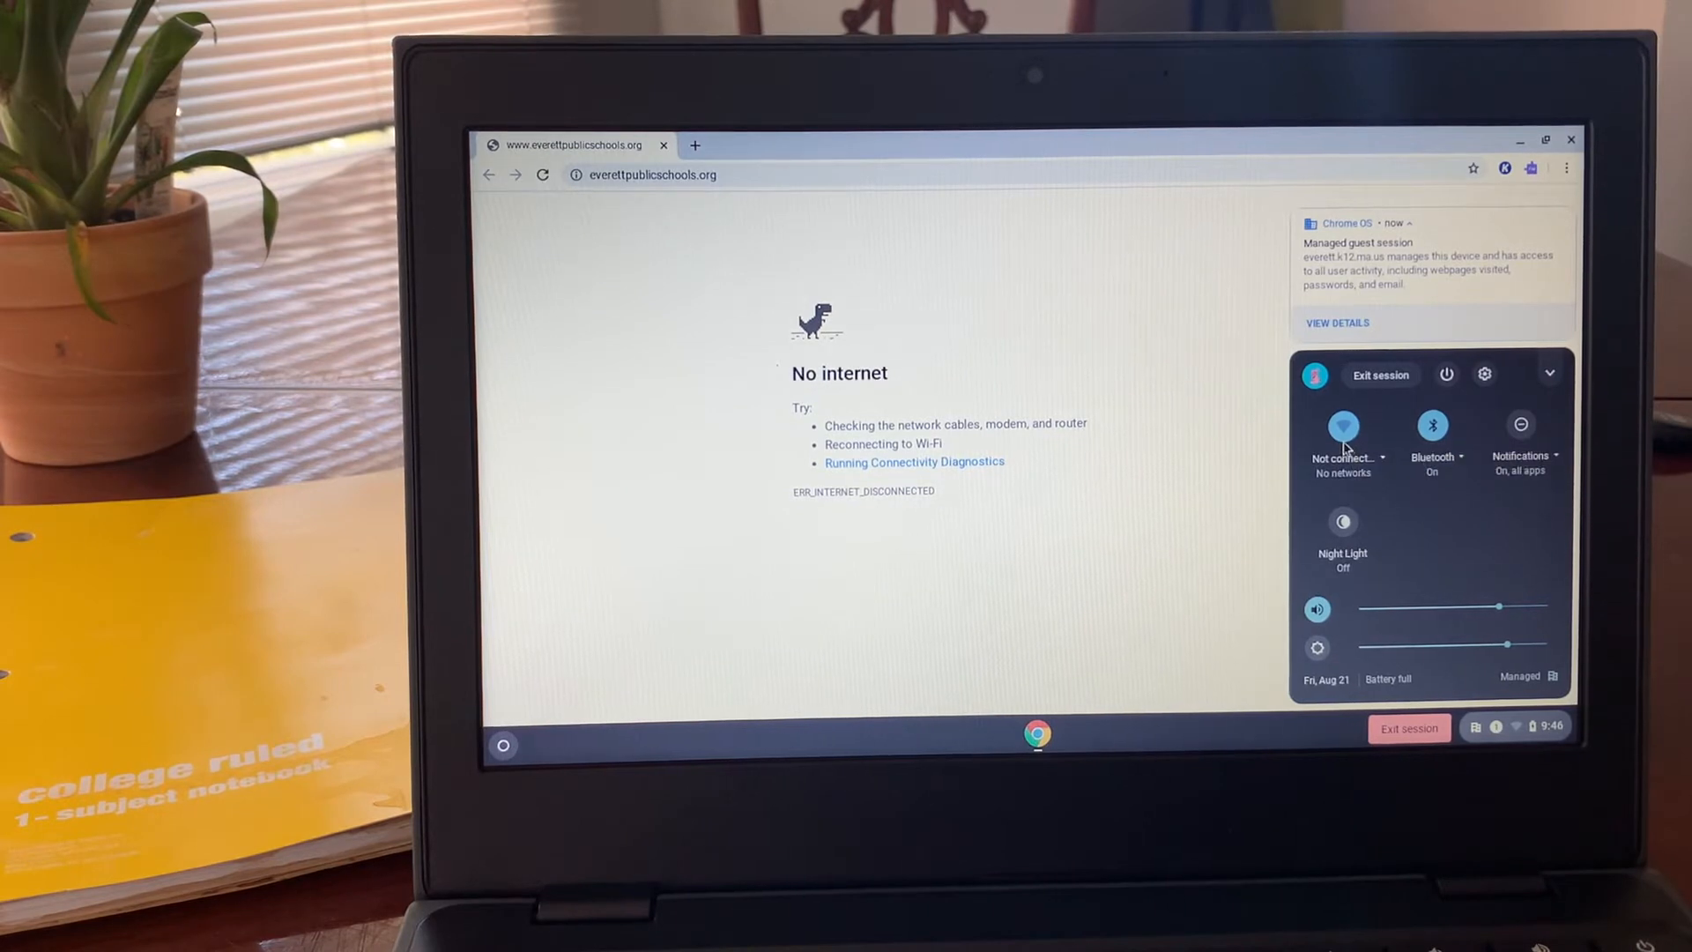
mouse_move(1343, 425)
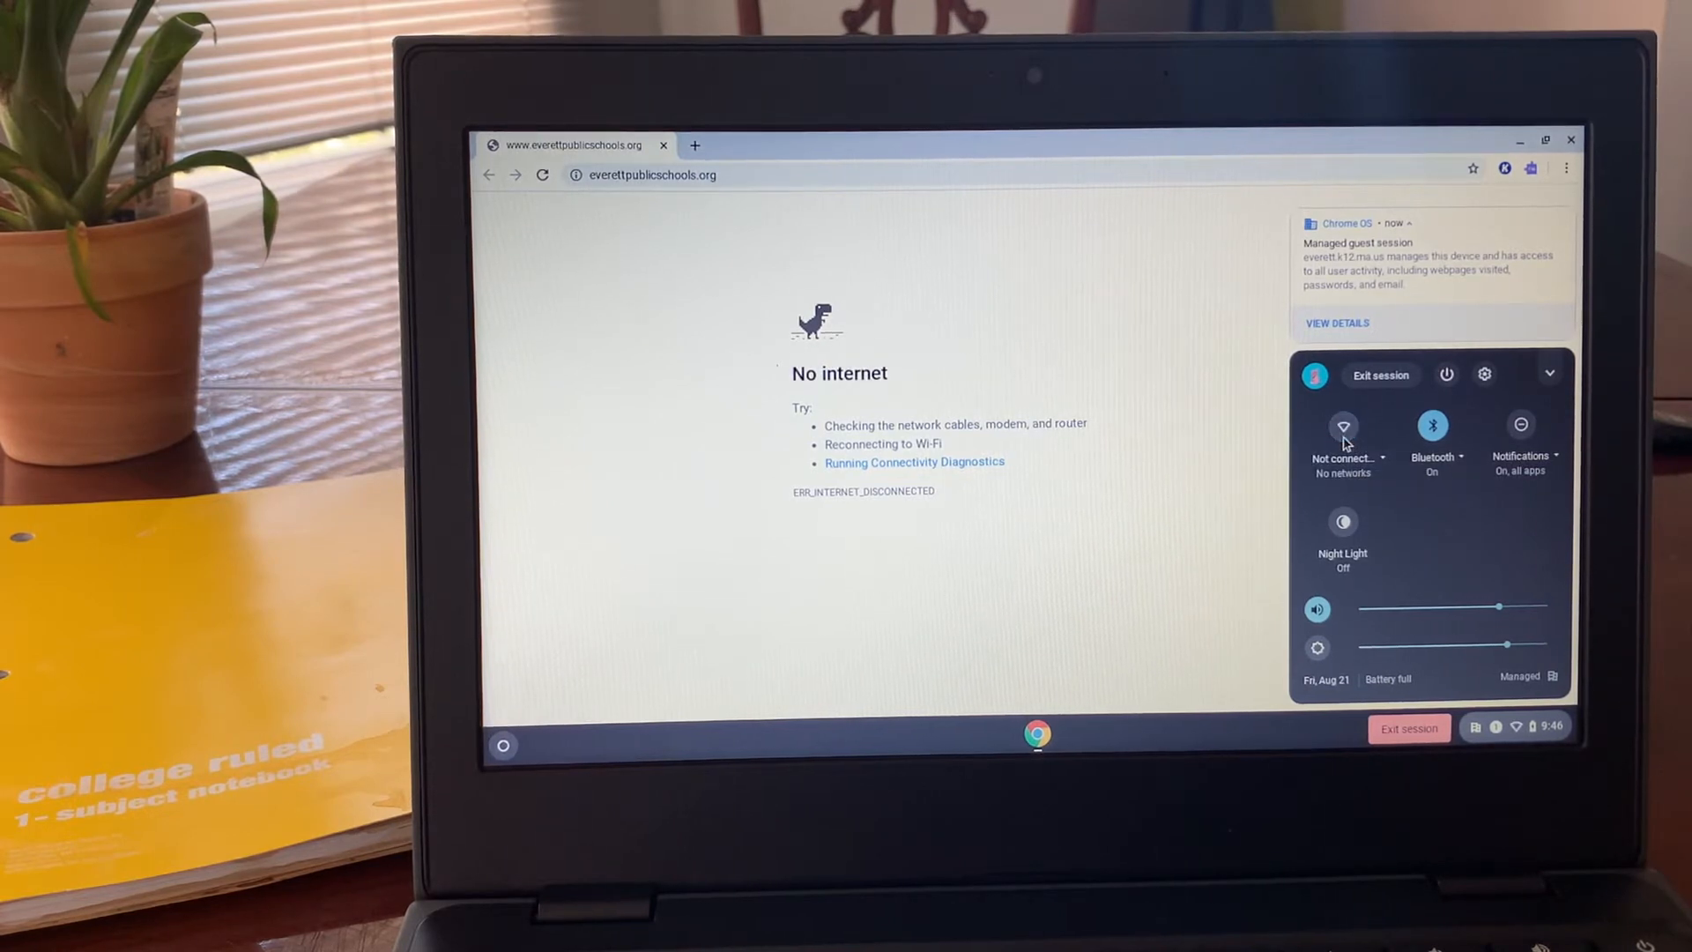
Bring up the list of nearby Wi-Fi networks from the Not connected tile.
left_click(1342, 432)
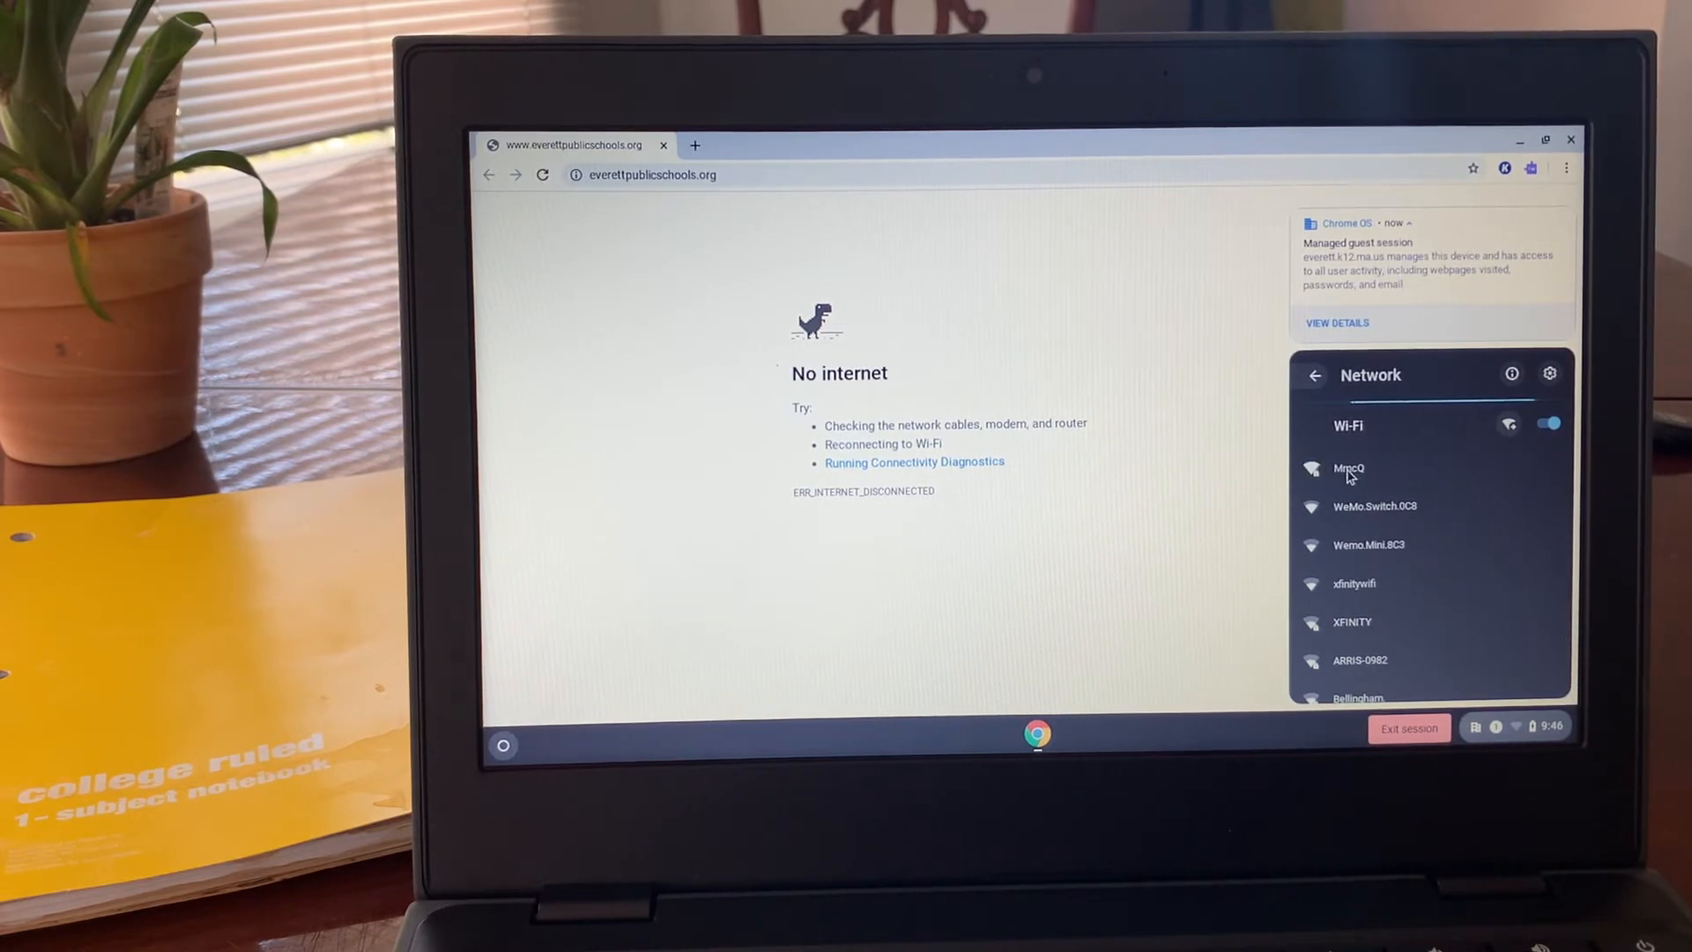
mouse_move(1346, 556)
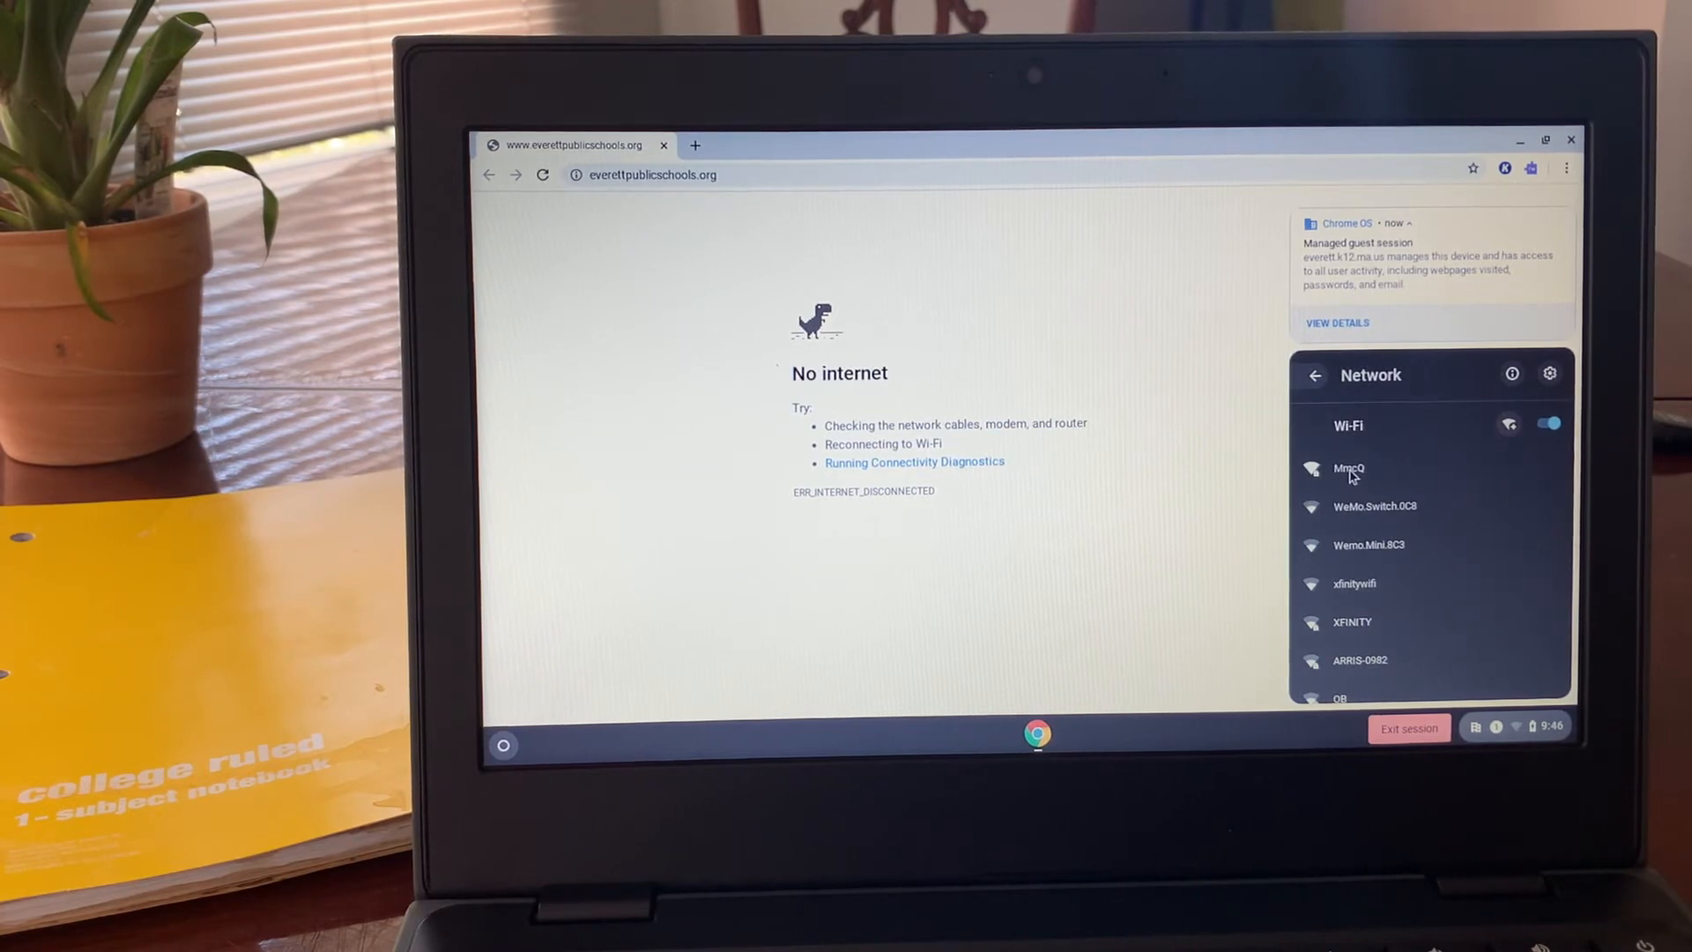
Join the first listed Wi-Fi network and reload everettpublicschools.org in Chrome.
left_click(1349, 467)
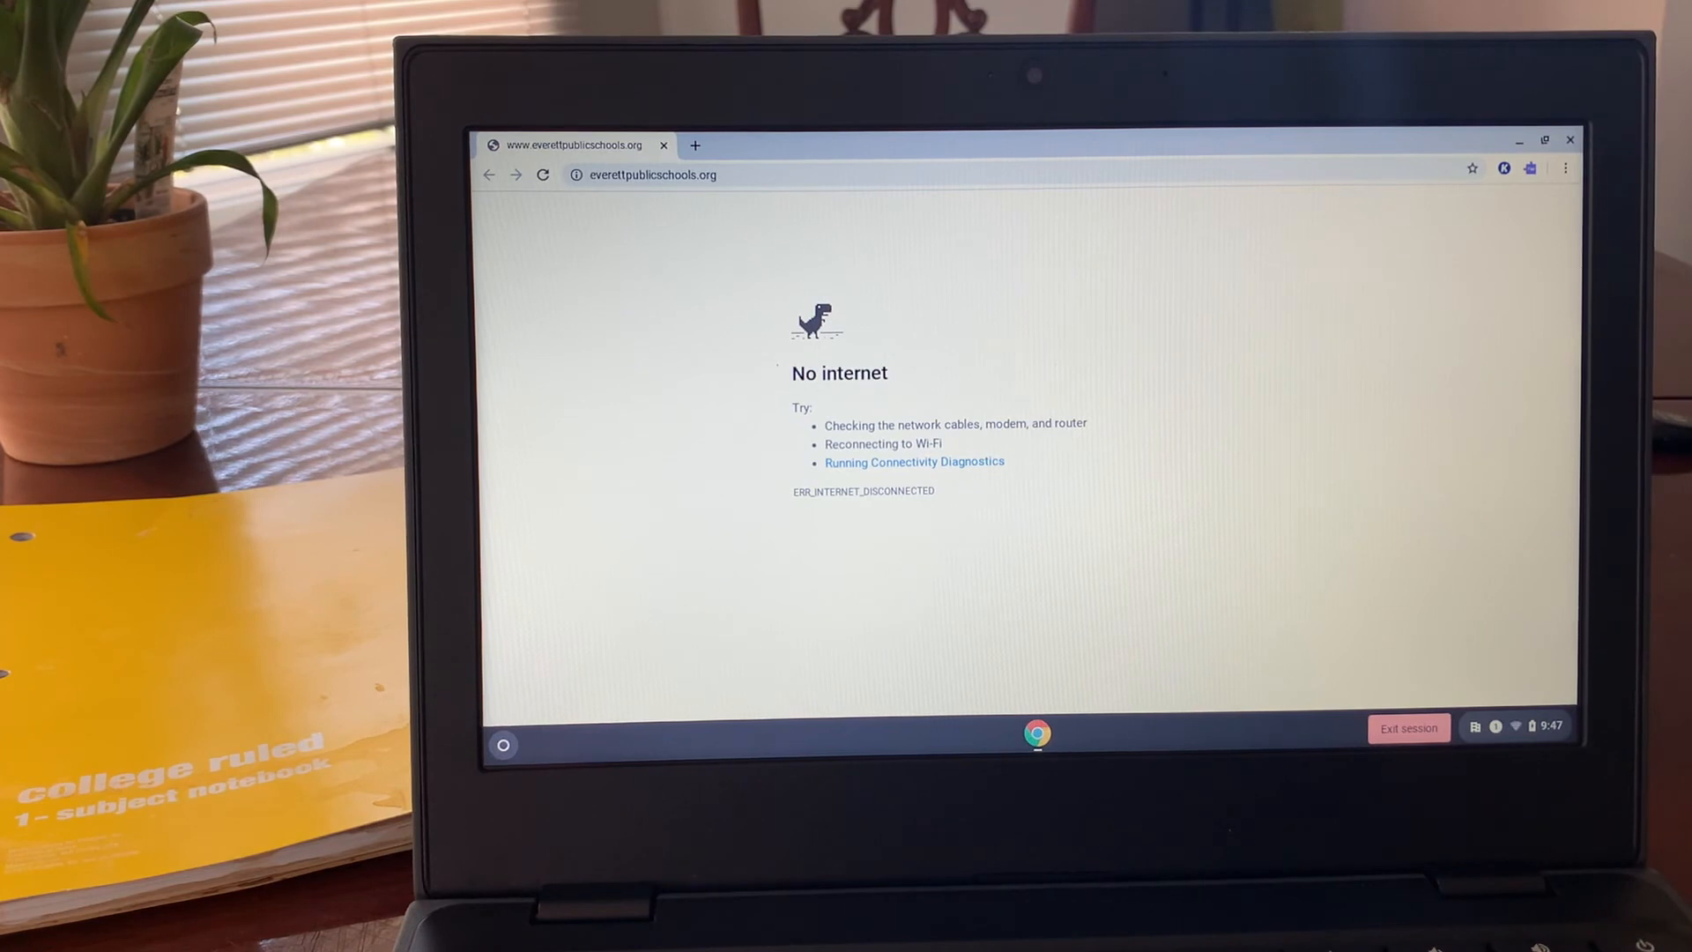
left_click(544, 174)
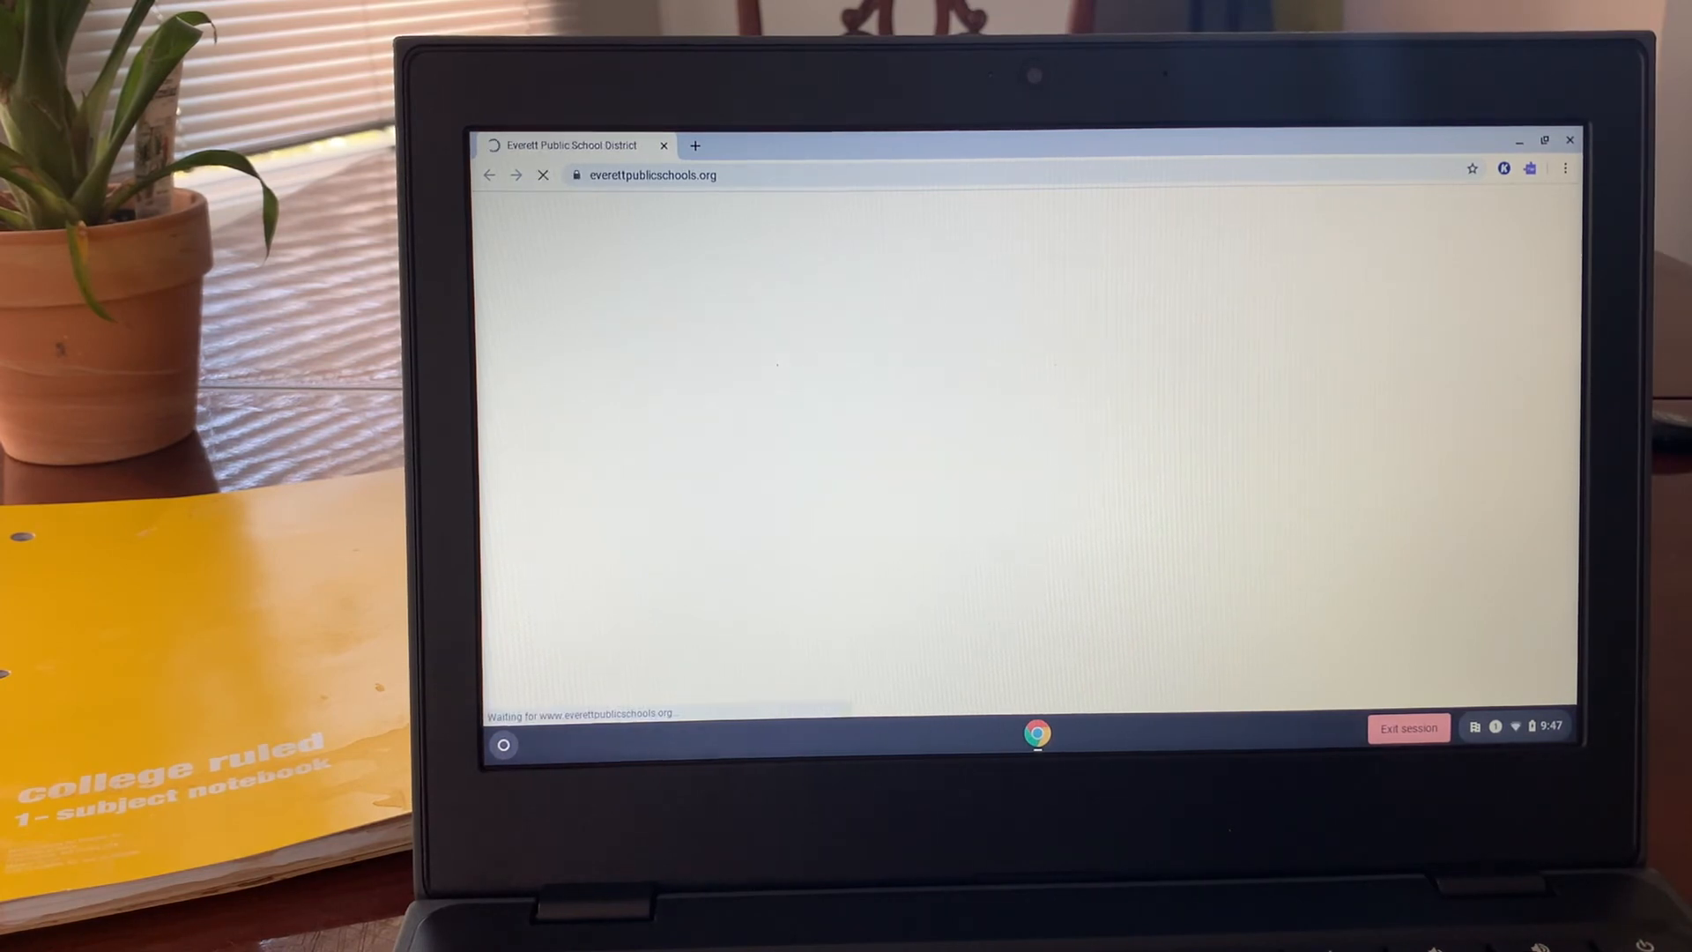